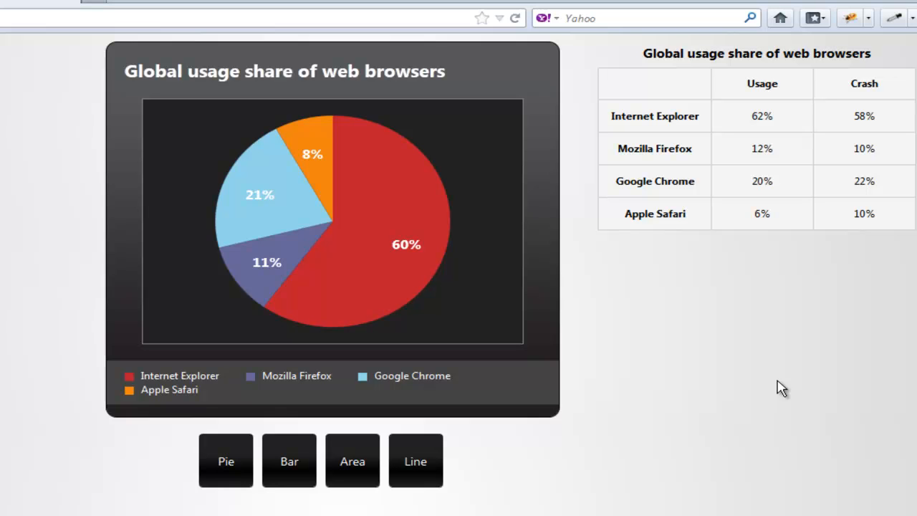
mouse_move(604, 382)
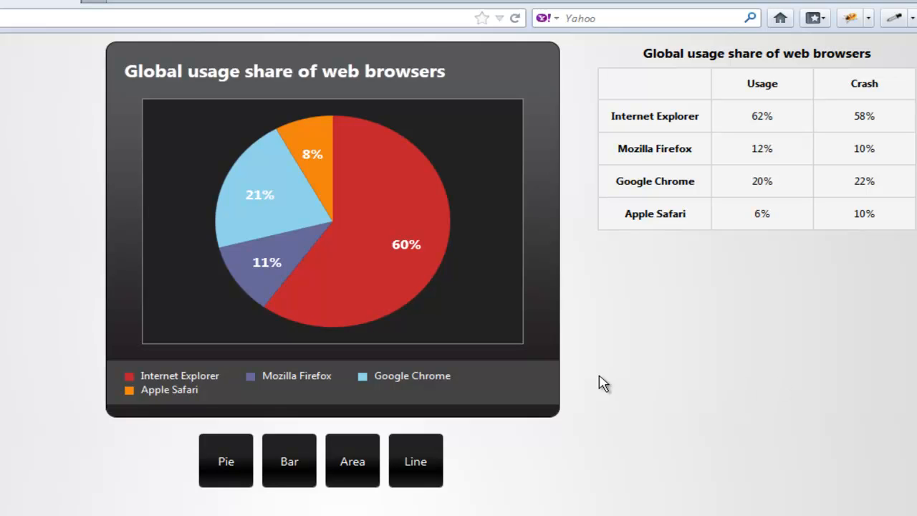
mouse_move(225, 461)
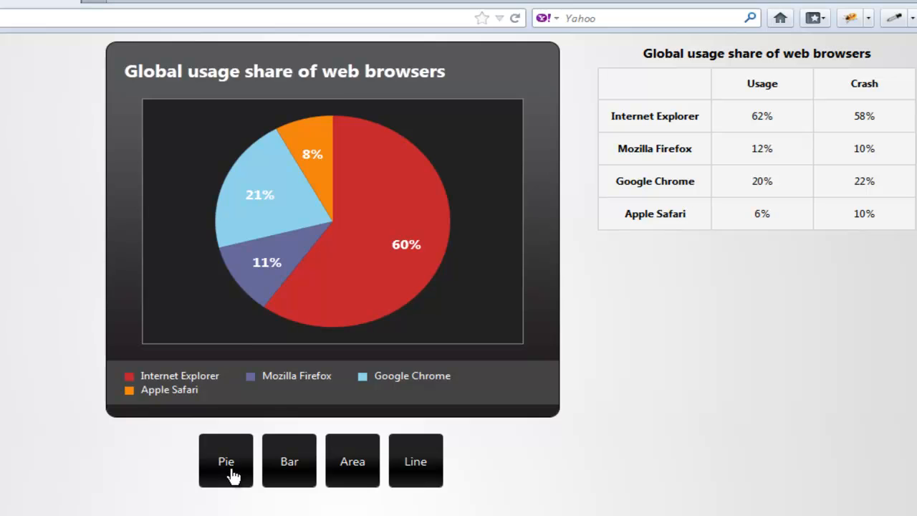
Show the browser usage data as a pie chart, then redraw it as a bar chart.
click(288, 460)
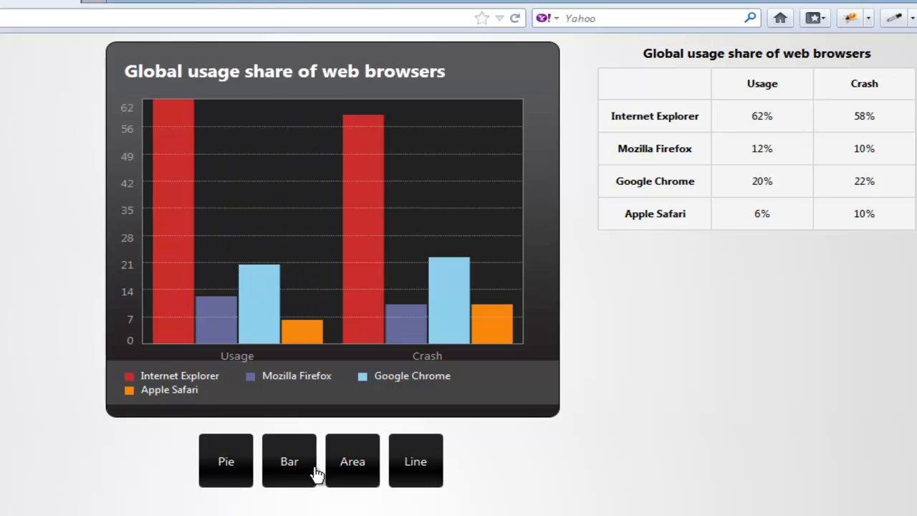
click(415, 460)
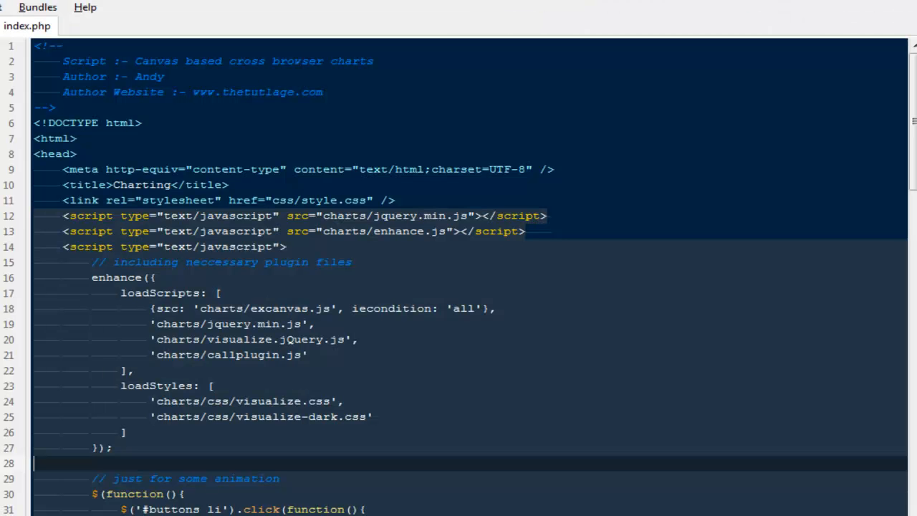
mouse_move(162, 407)
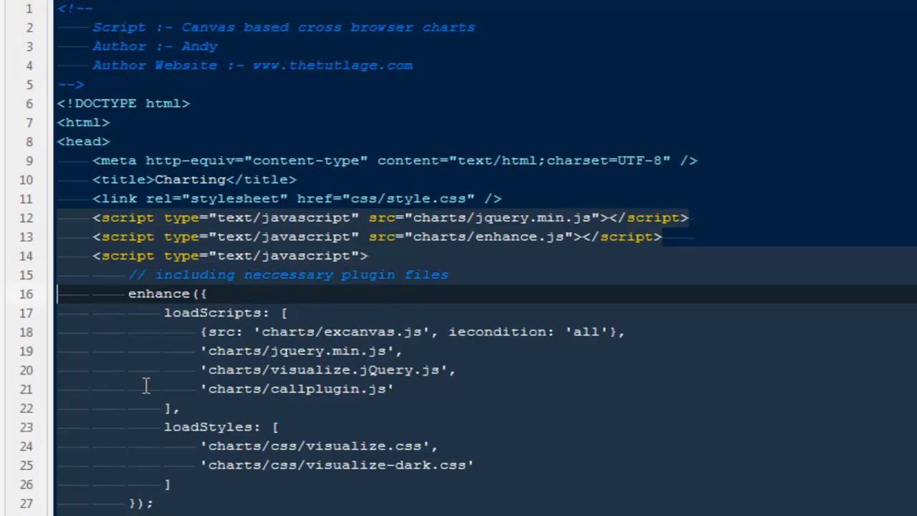
Scroll through index.php's head section to view the plugin-loading script.
drag(369, 255, 150, 503)
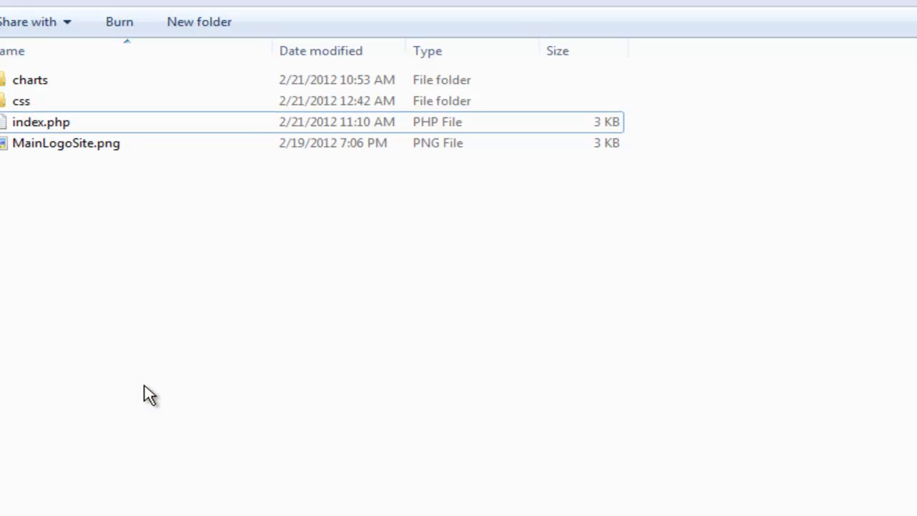
Select index.php in the project folder alongside charts, css and MainLogoSite.png.
click(30, 79)
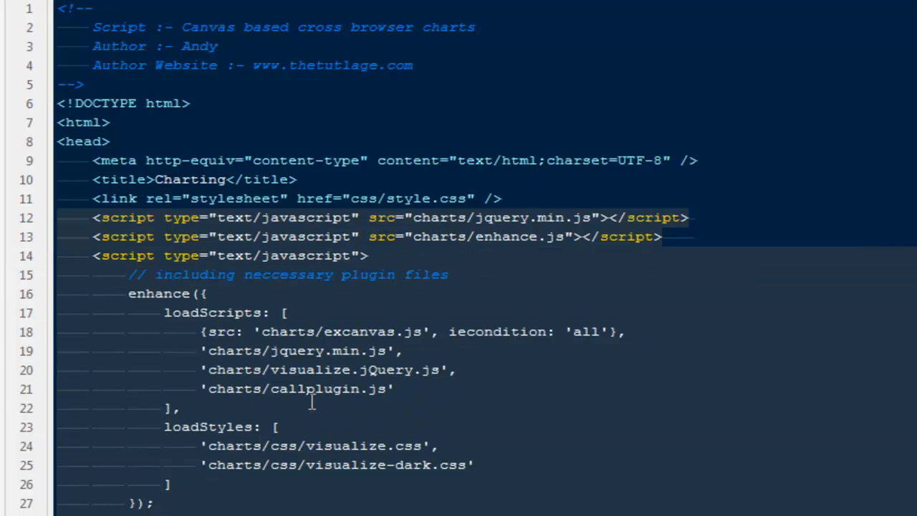
Highlight callplugin on line 21 of index.php, then bring up callplugin.js.
double_click(315, 388)
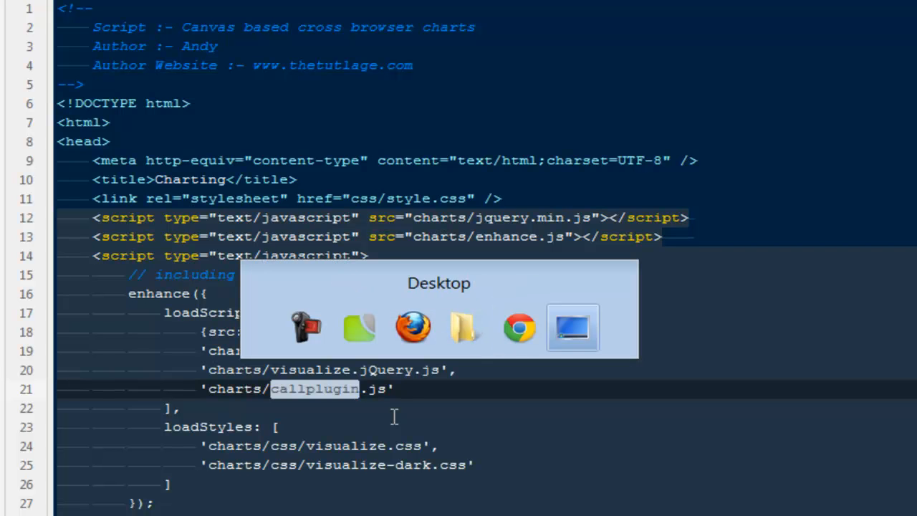
click(572, 327)
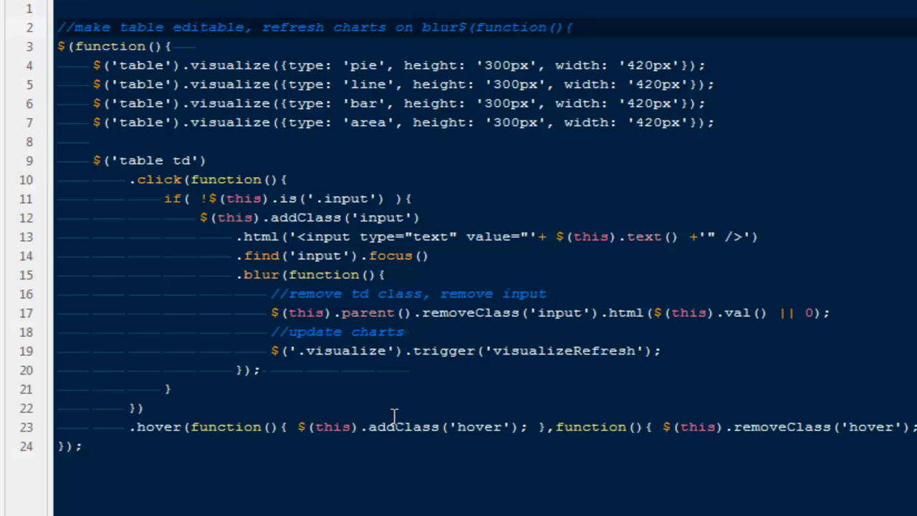
Review callplugin.js's visualize calls for pie, line, bar and area charts.
drag(91, 64, 713, 122)
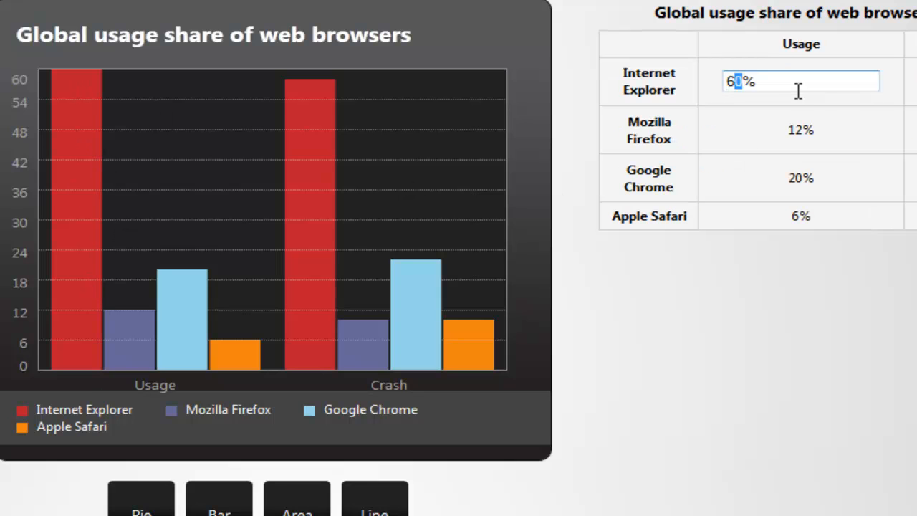
Change the Internet Explorer usage cell to 62.
text(62)
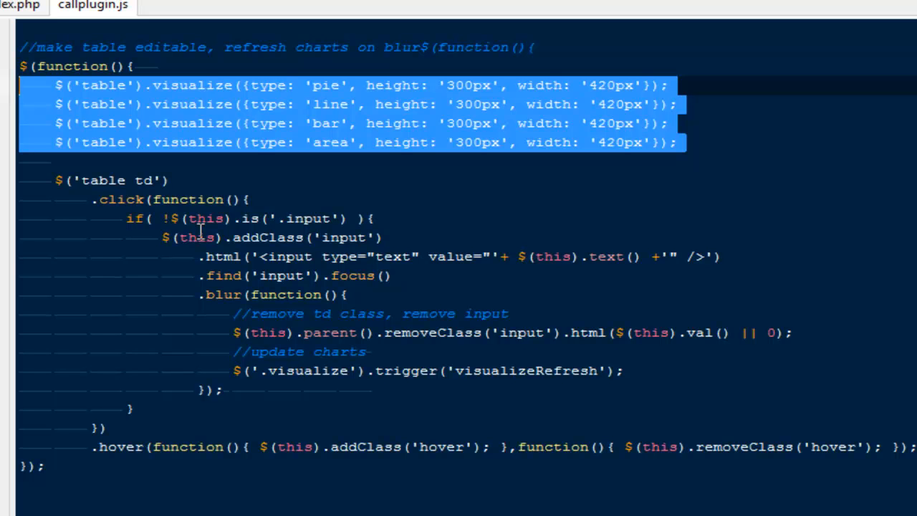
mouse_move(7, 18)
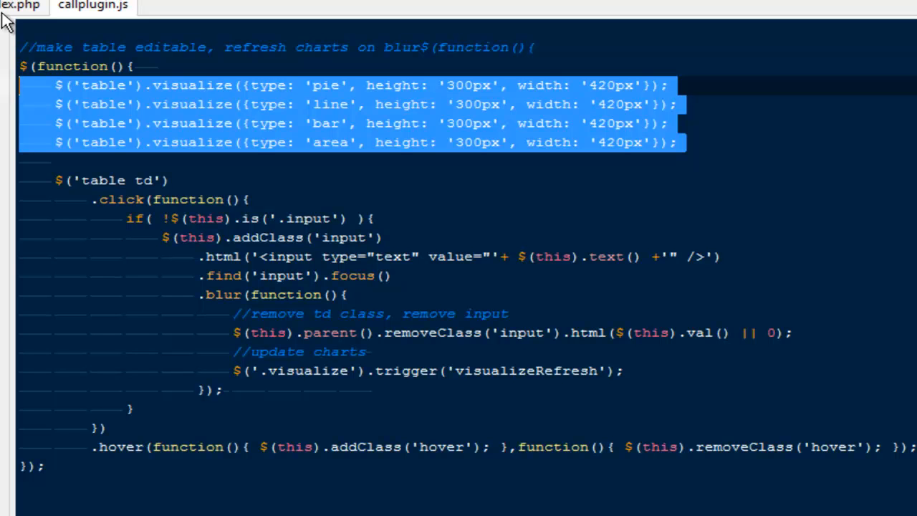
Switch from callplugin.js to the index.php tab.
click(20, 6)
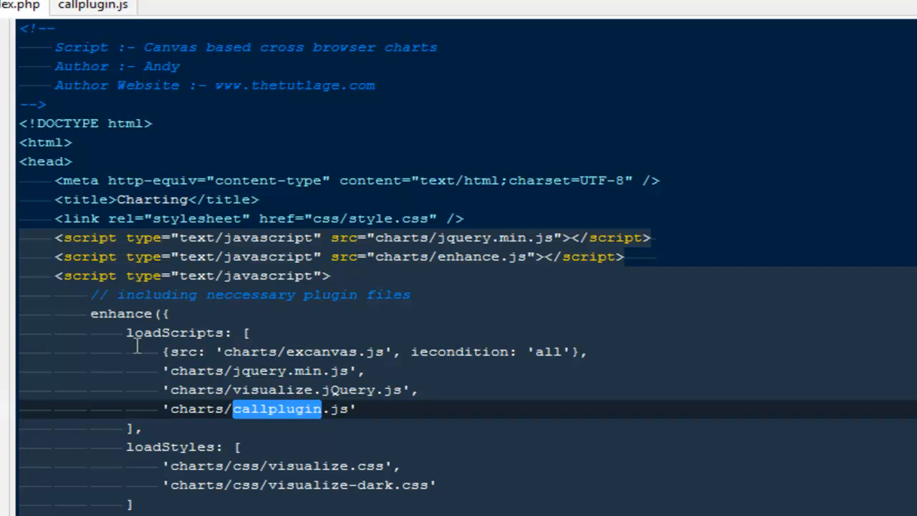
mouse_move(206, 478)
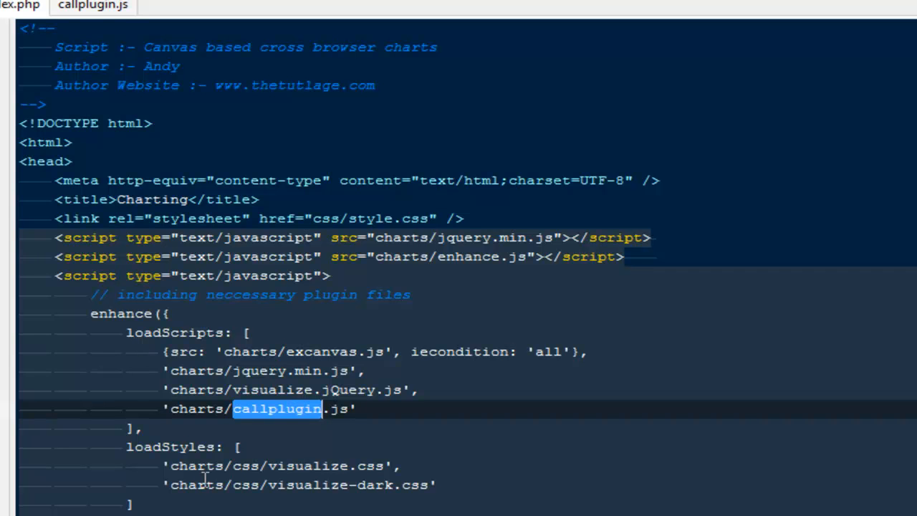